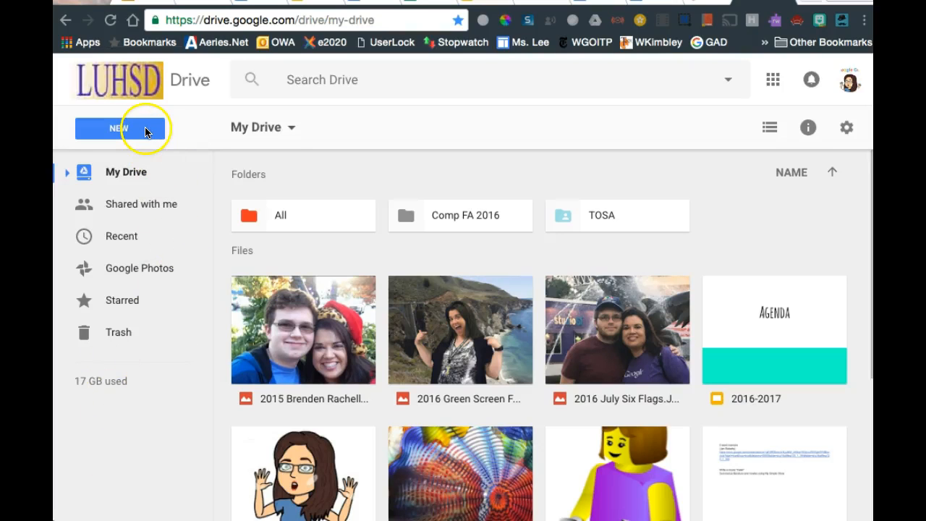
From Google Drive's New menu, create a blank Google Form.
left_click(119, 128)
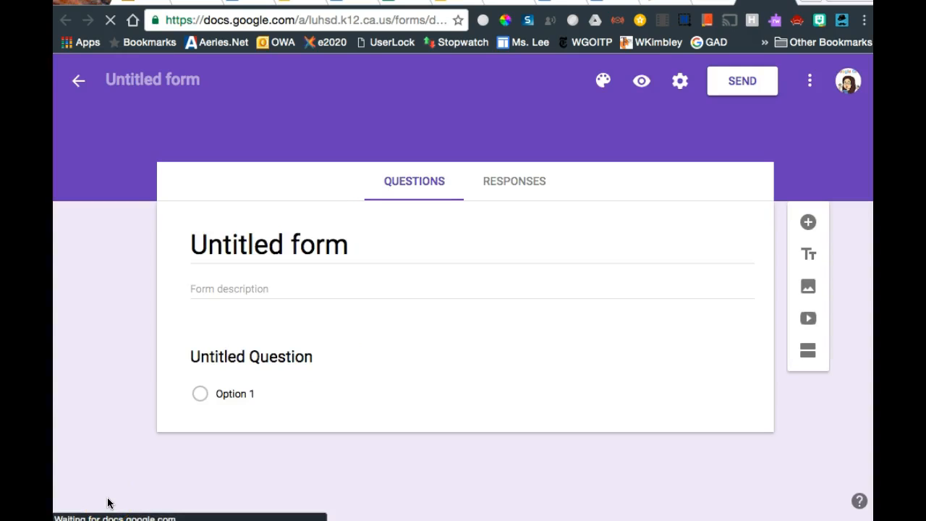
Name the form 'Website survey' and add the description 'Your Name: Topic'.
left_click(269, 245)
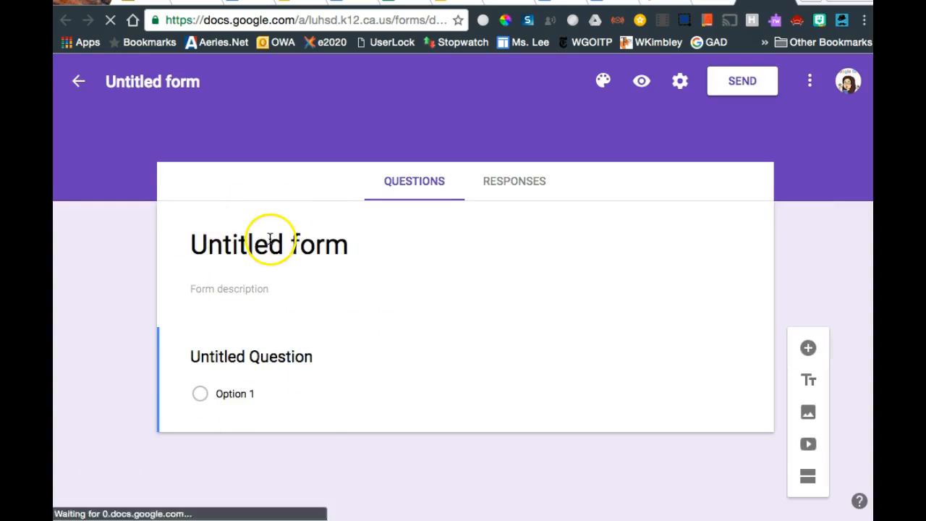
type("Website survey")
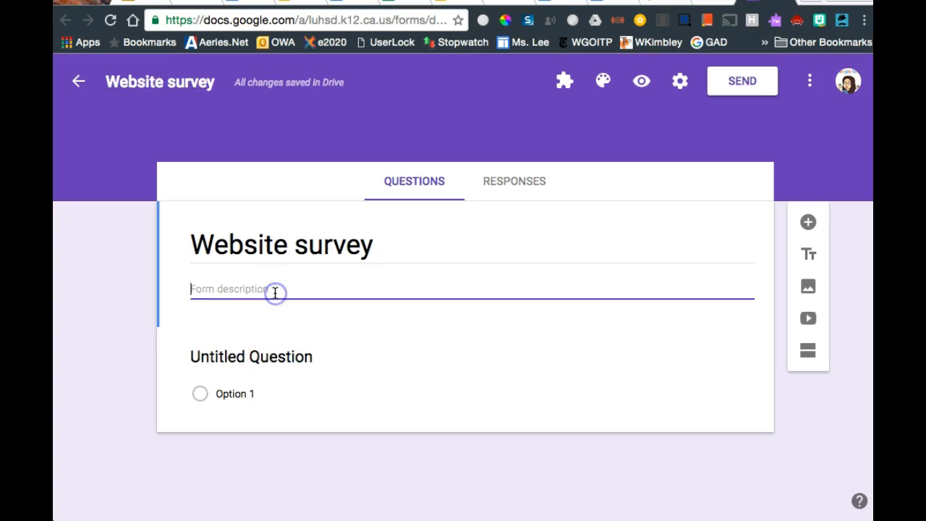
type("Your")
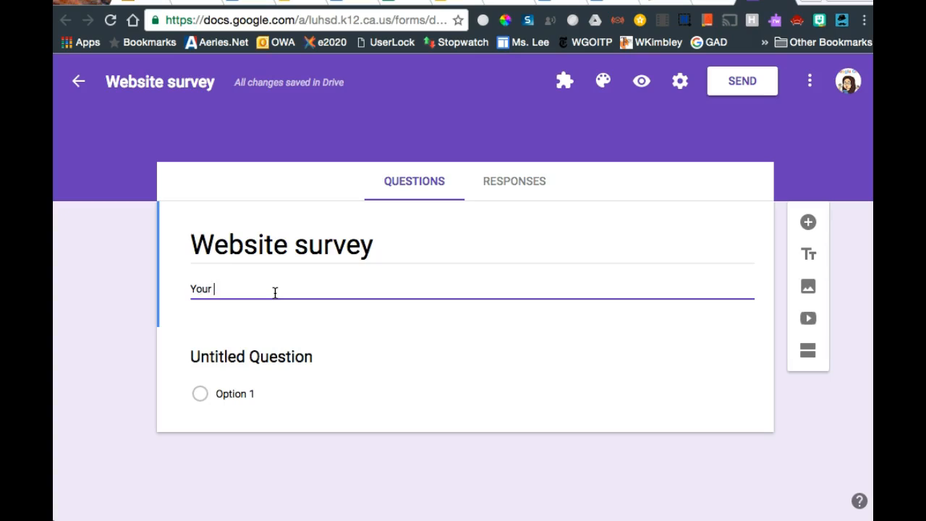
type("Name:")
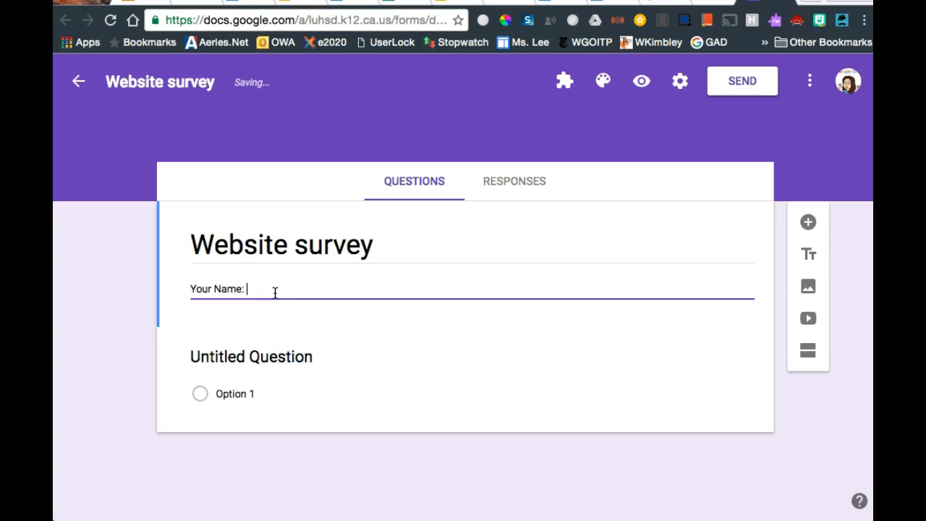
type("Topic")
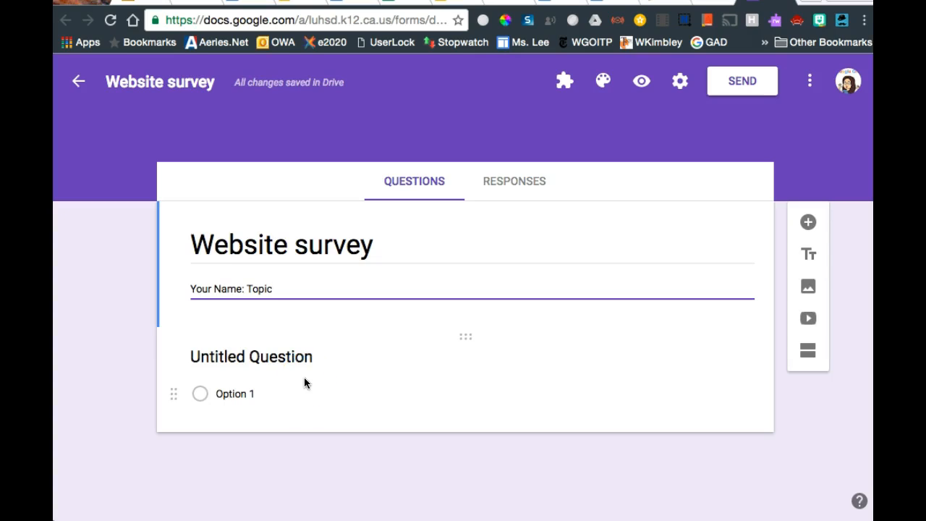
mouse_move(105, 443)
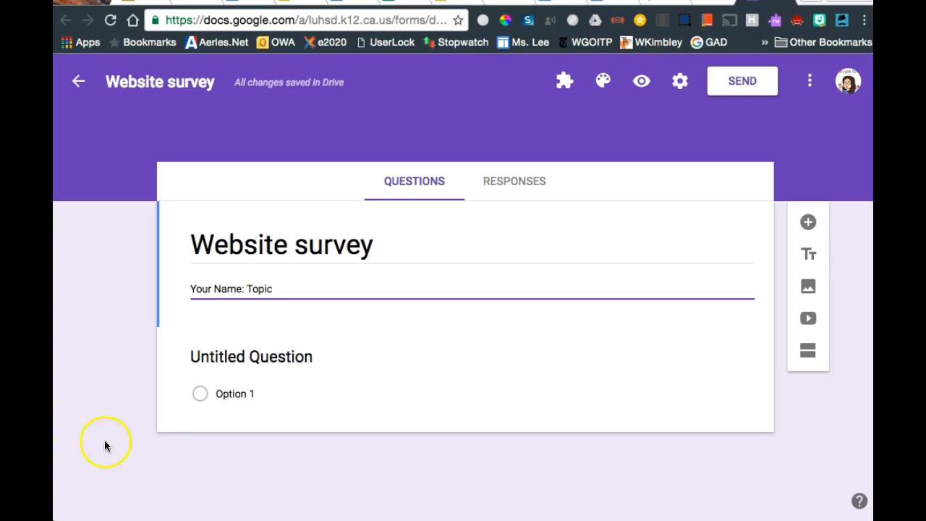
Ask 'Did I have enough pictures throughout my entire site?' with four options, marked required.
left_click(251, 356)
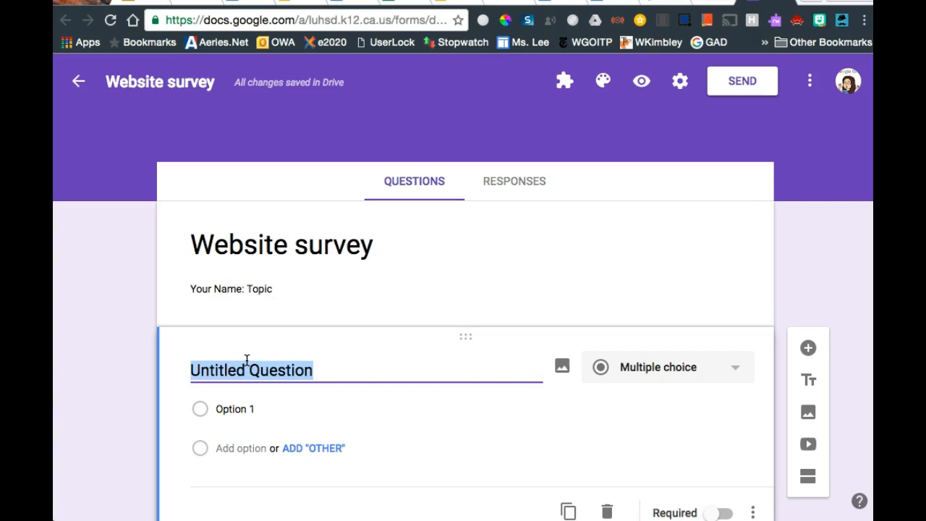
type("Did I have enough pictures throughout my entire site?")
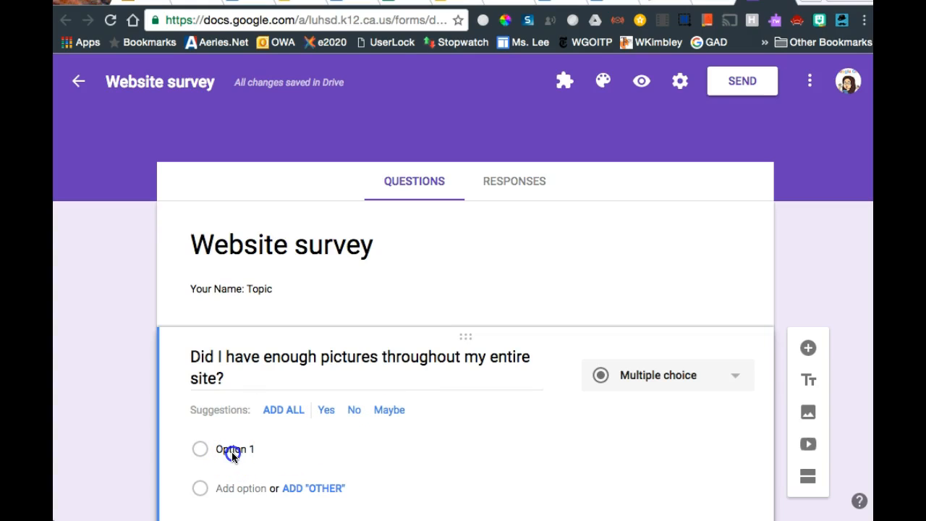
left_click(235, 449)
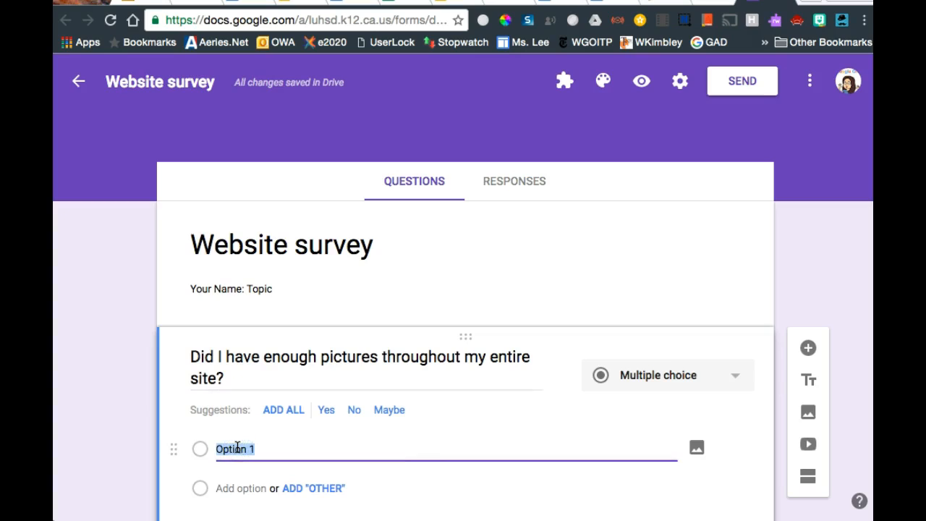
type("Just the right amount of pictures")
type("No pictures found anywhere")
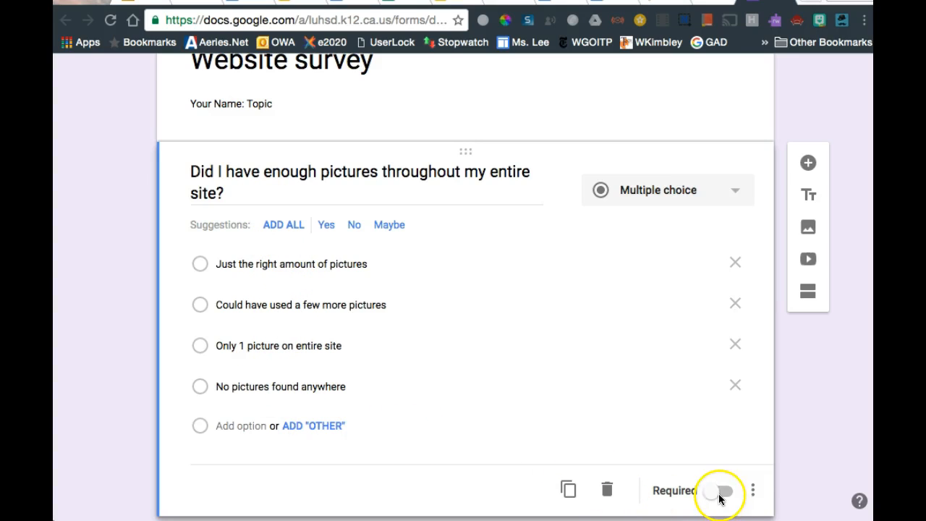
left_click(718, 491)
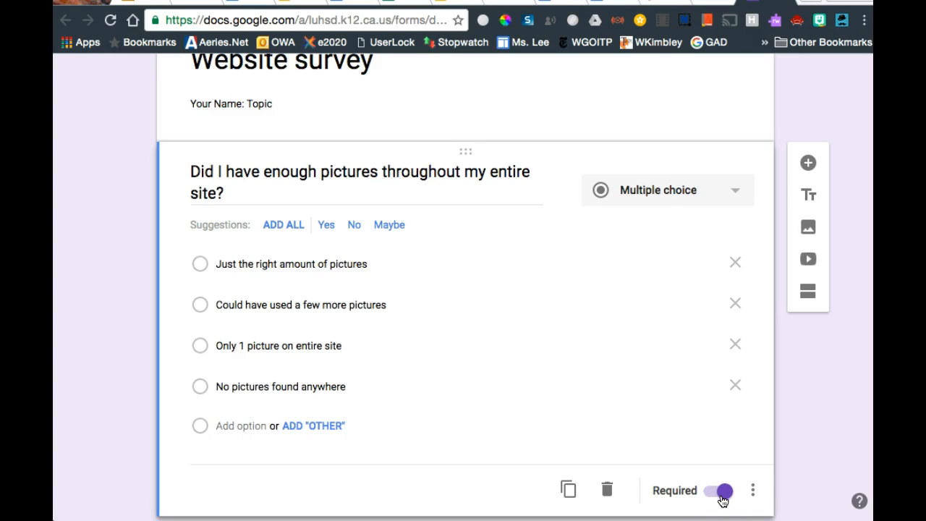
mouse_move(808, 177)
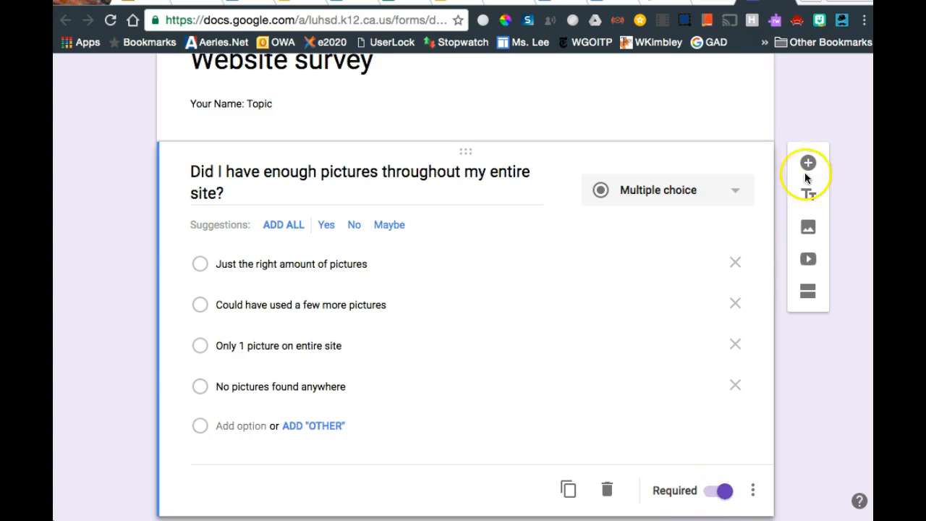
Add required short answer 'Please give 1 suggestion for how I can improve my site.'.
left_click(808, 162)
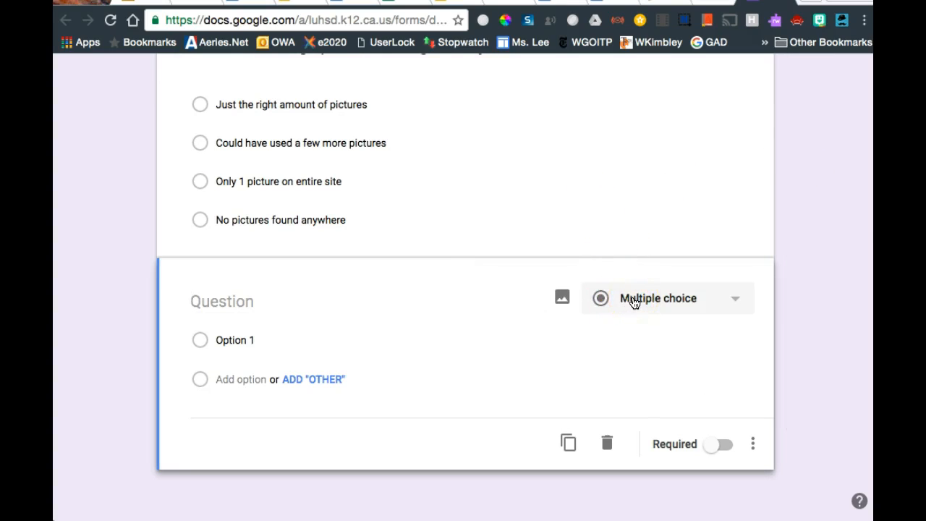
left_click(222, 301)
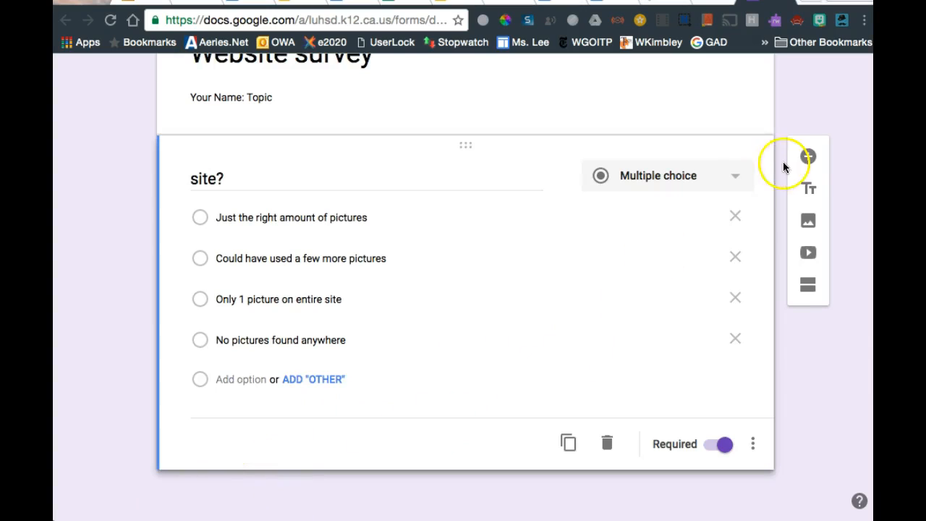
left_click(808, 157)
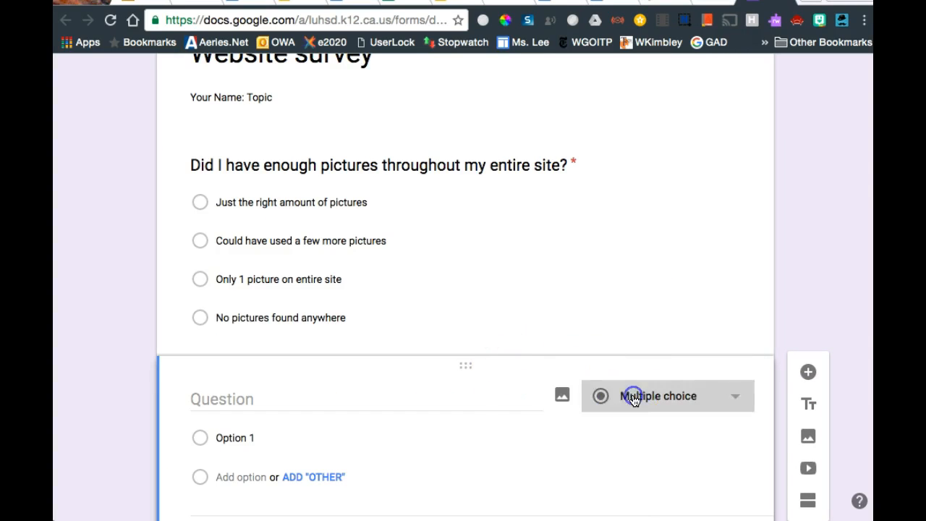
left_click(666, 396)
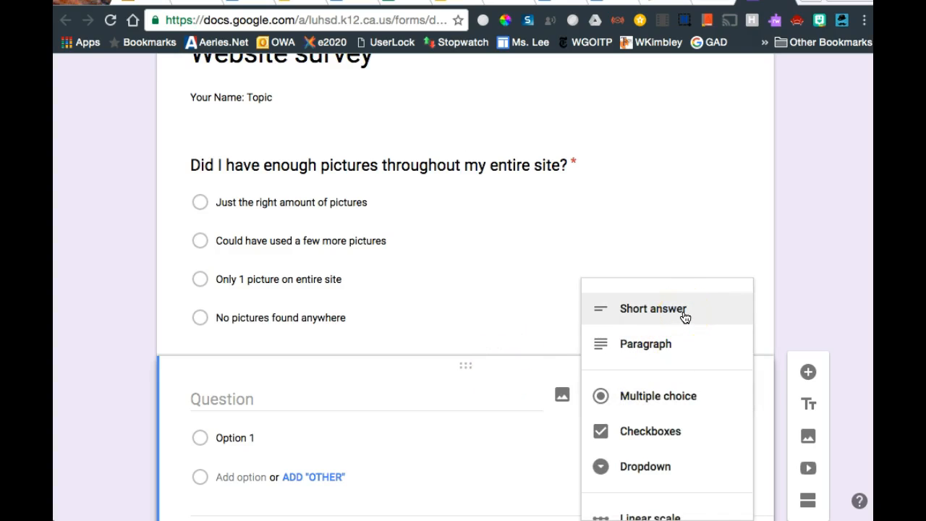
left_click(652, 308)
type("Please gi")
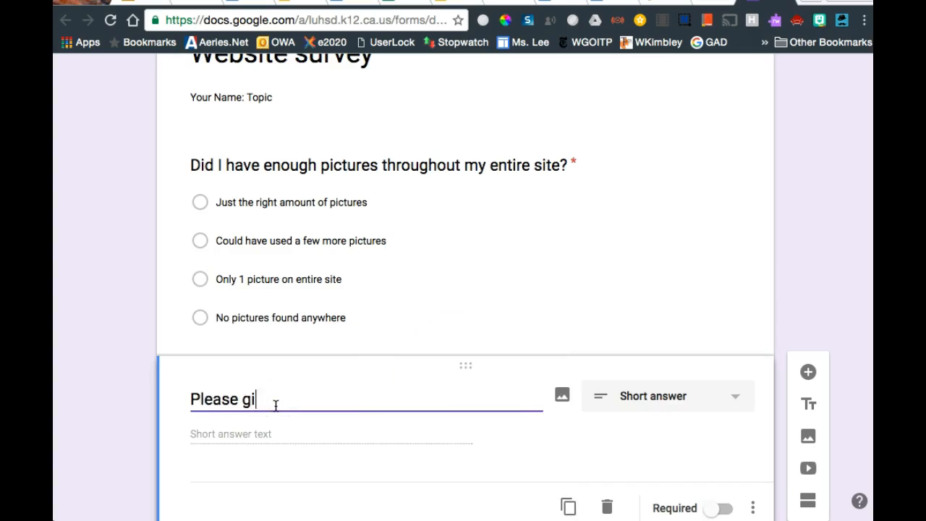
type("ve 1 suggestion for how I can improve my site.")
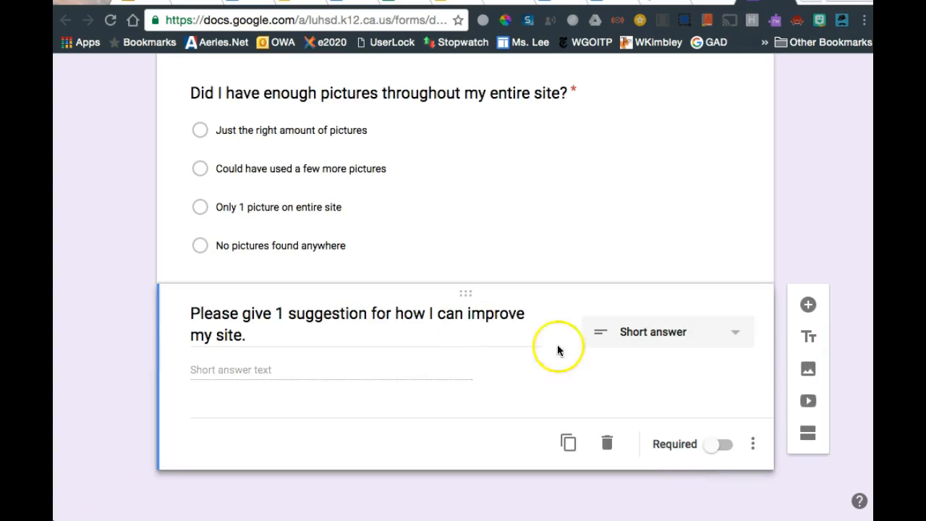
left_click(718, 443)
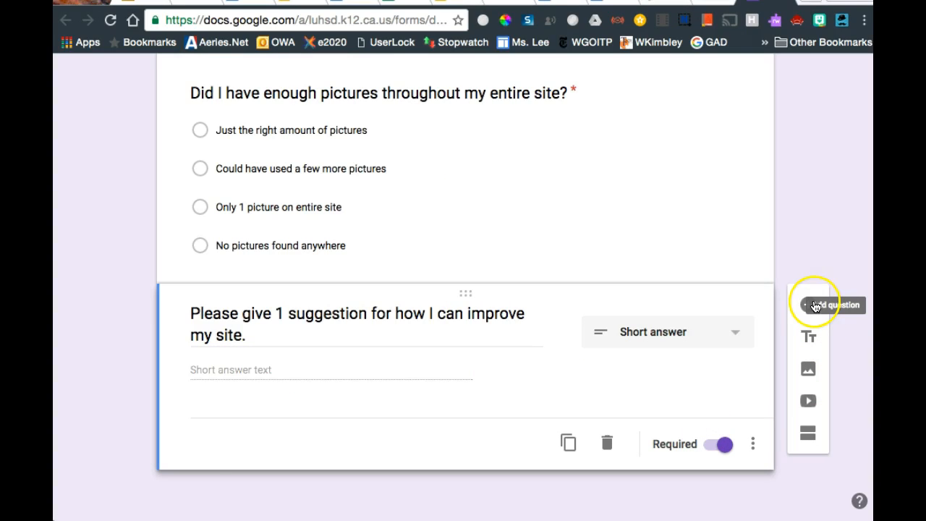
Add the paragraph question 'What was the best part of my site?' and scroll through the form.
left_click(809, 304)
type("What was the best part of my site?")
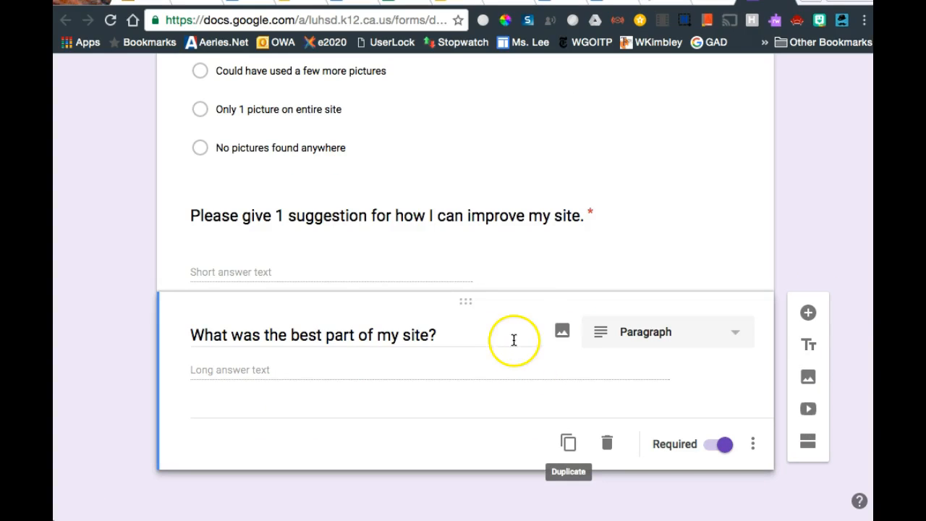
mouse_move(563, 331)
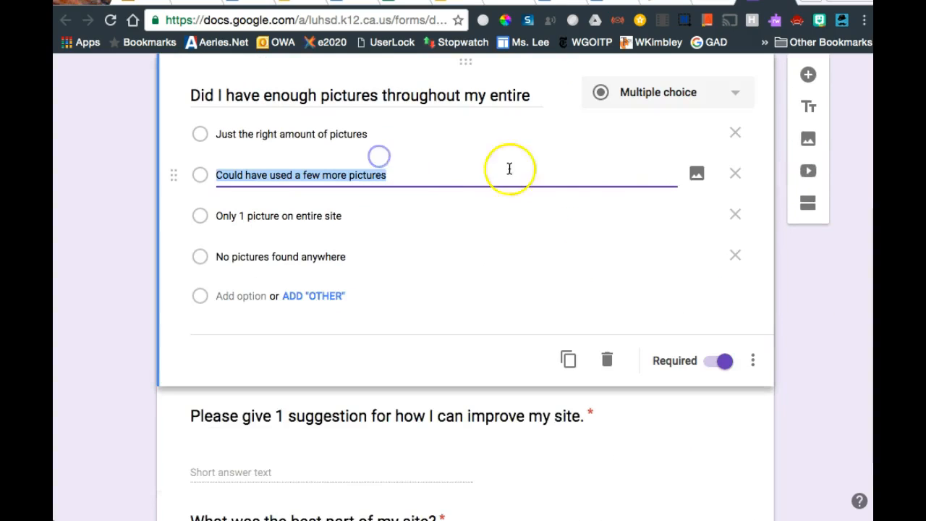
scroll("down", 3)
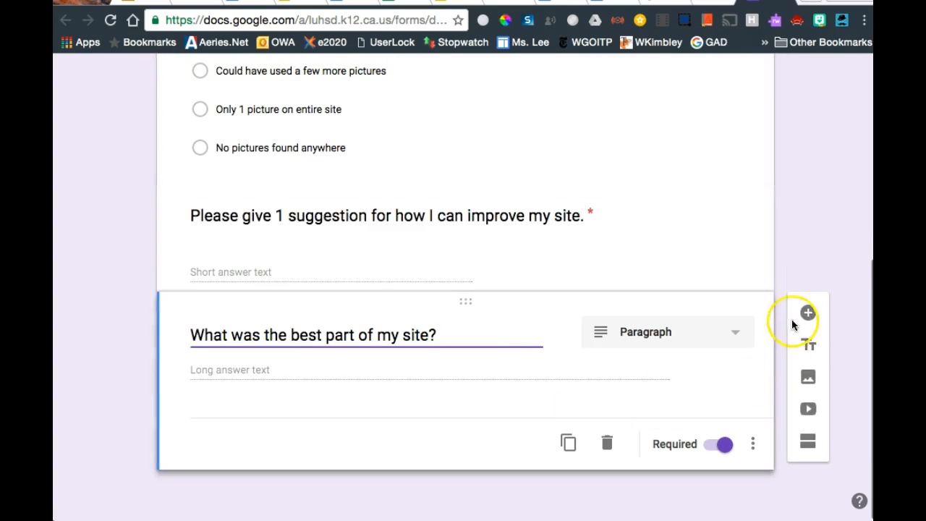
scroll("down", 3)
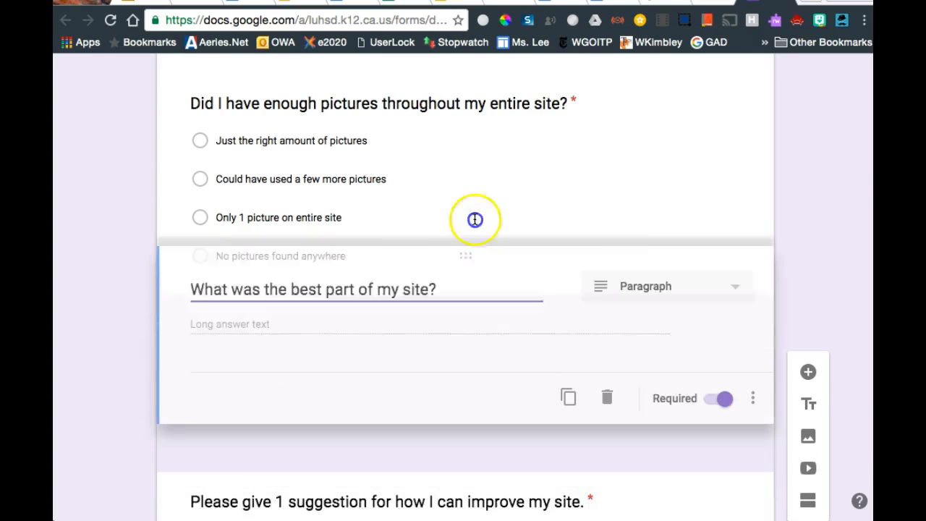
Scroll up and down the form to check the question order.
scroll("up", 3)
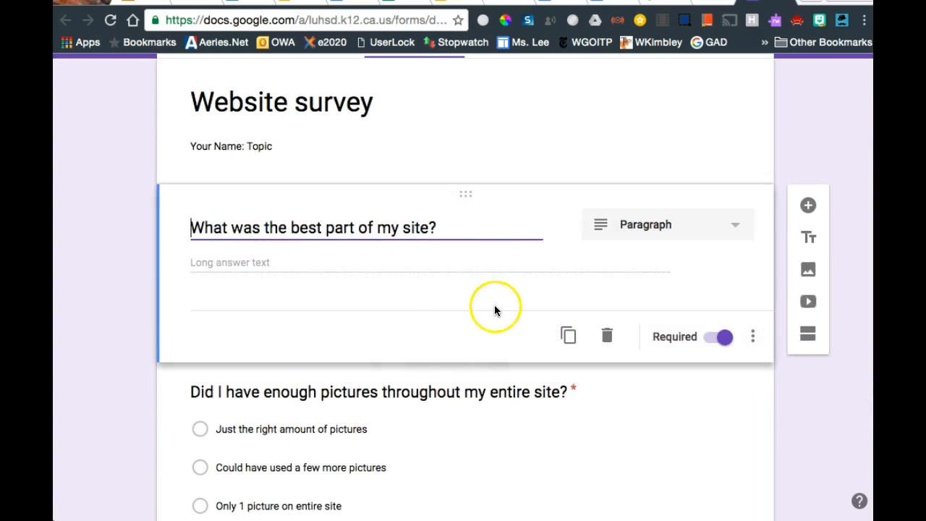
scroll("down", 3)
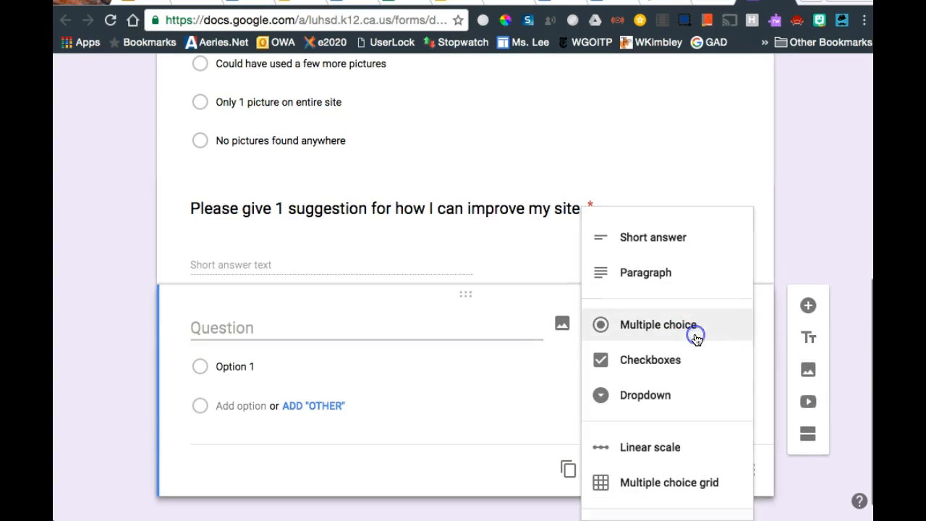
Make the new question a linear scale running from 1 to 6.
left_click(650, 447)
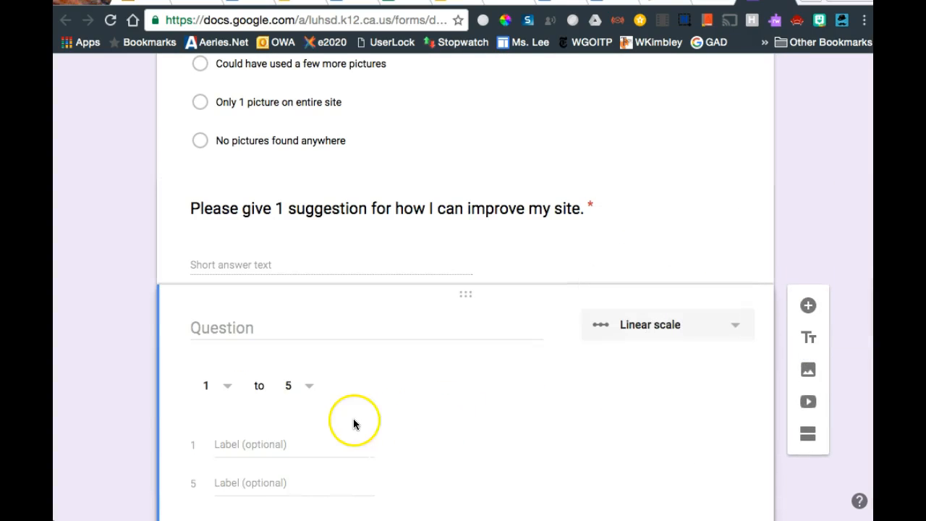
mouse_move(315, 397)
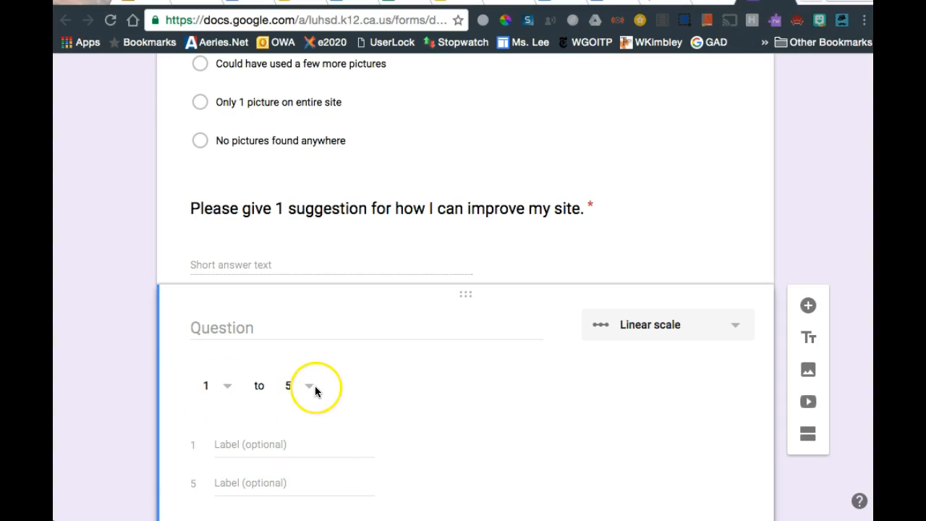
left_click(307, 385)
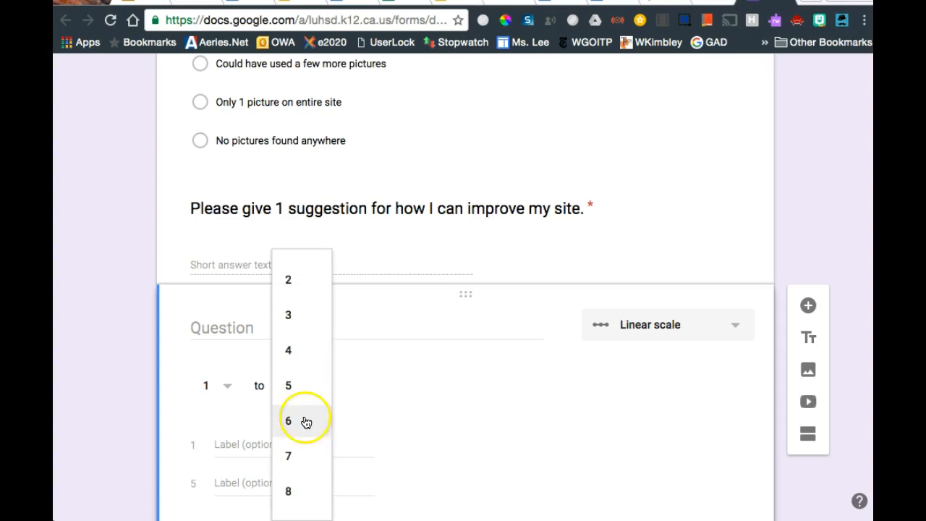
left_click(288, 420)
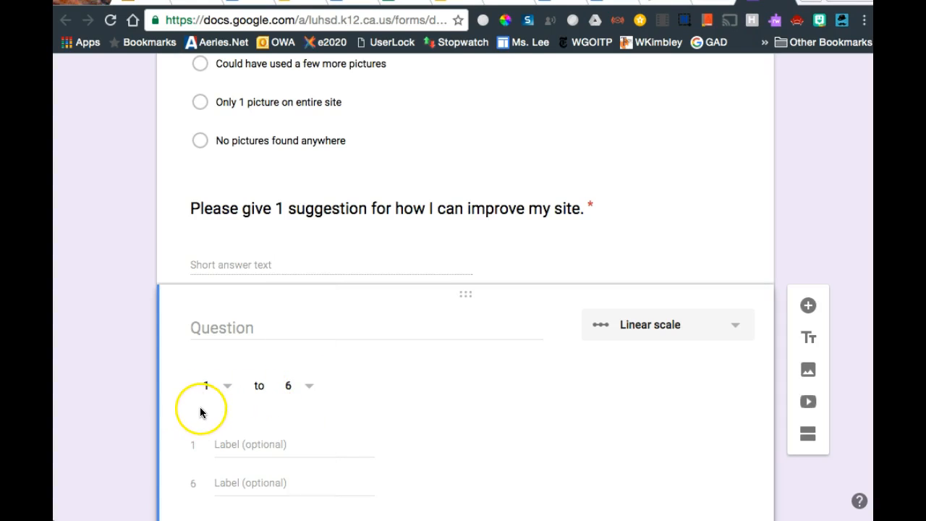
mouse_move(249, 407)
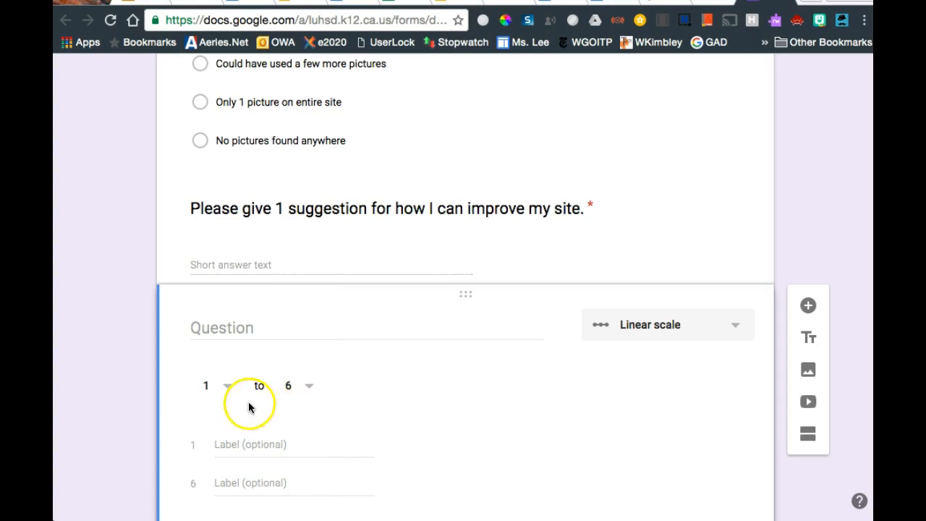
mouse_move(307, 391)
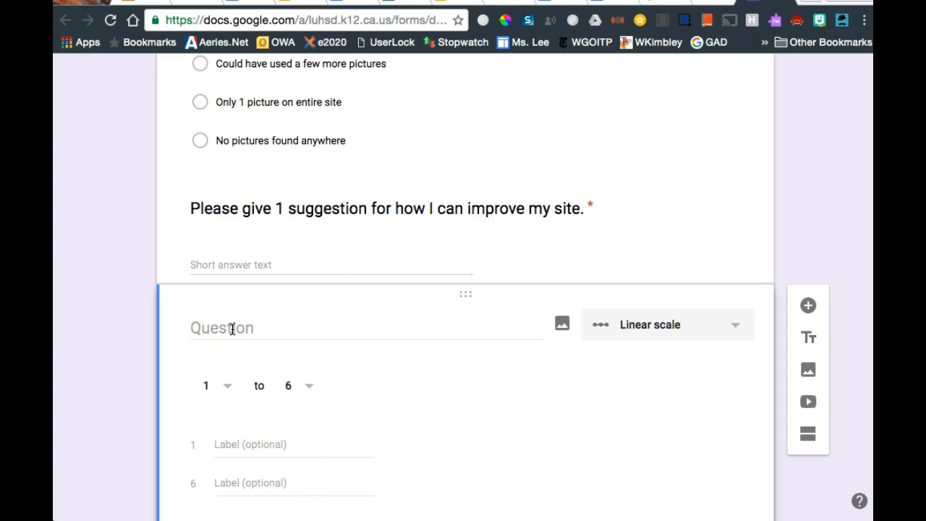
Enter the home-page professionalism question and endpoint labels, and mark it required.
type("0")
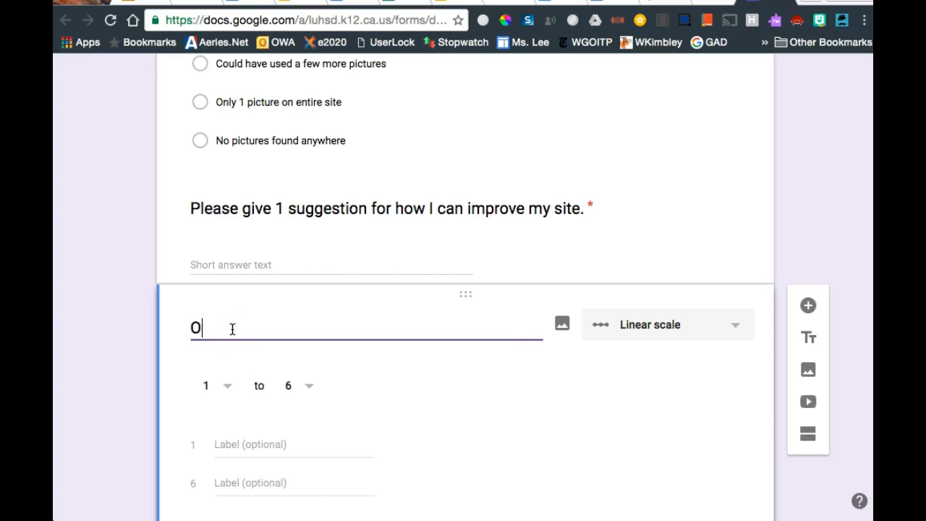
type("n a sc")
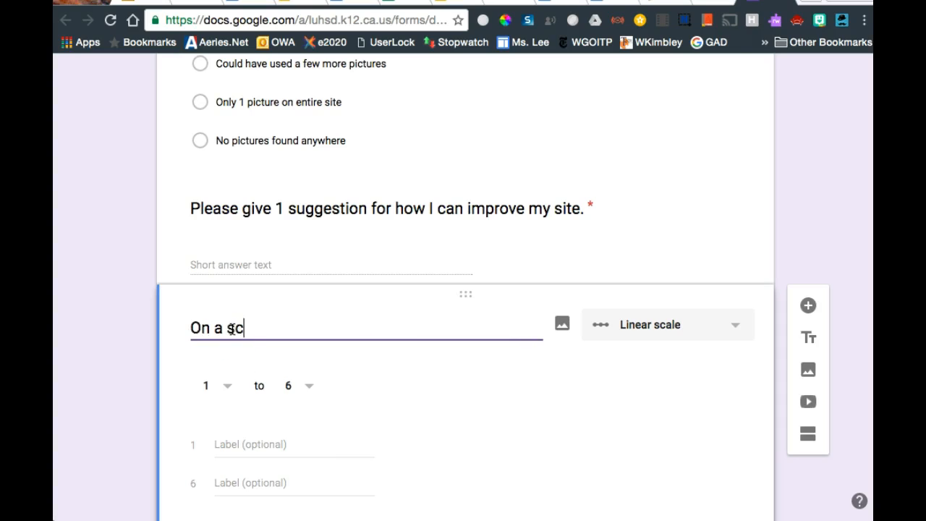
type("ale of 1-6")
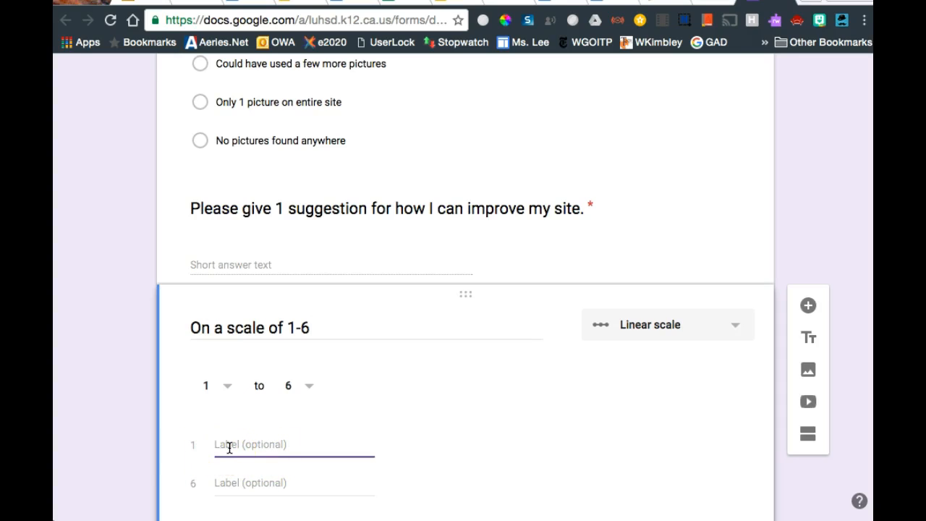
type("page wasn't complete")
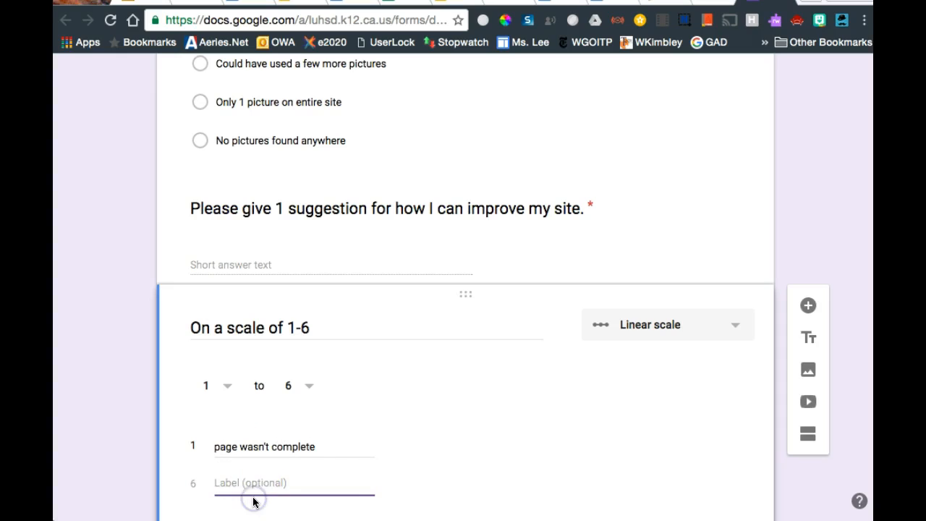
type("page exceeded my epxp")
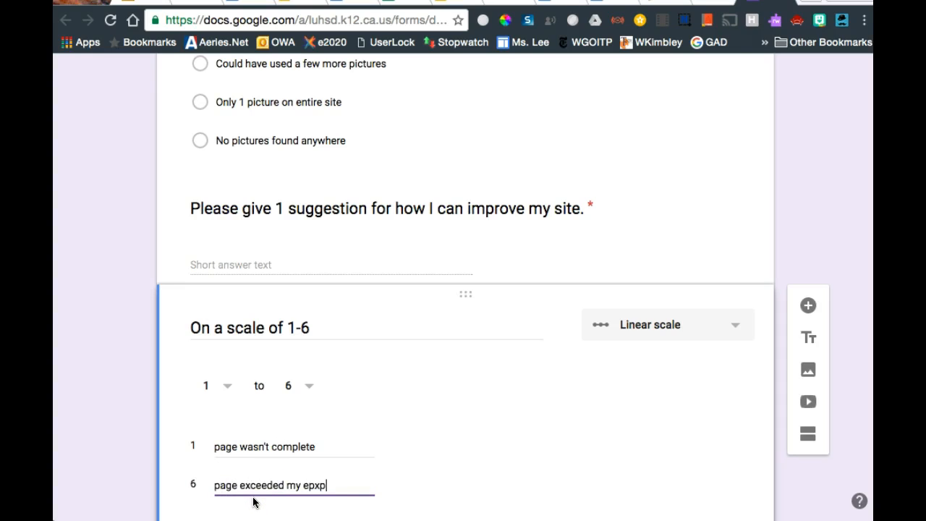
type("expectations")
left_click(367, 328)
type(", how professional and organized was my home page?")
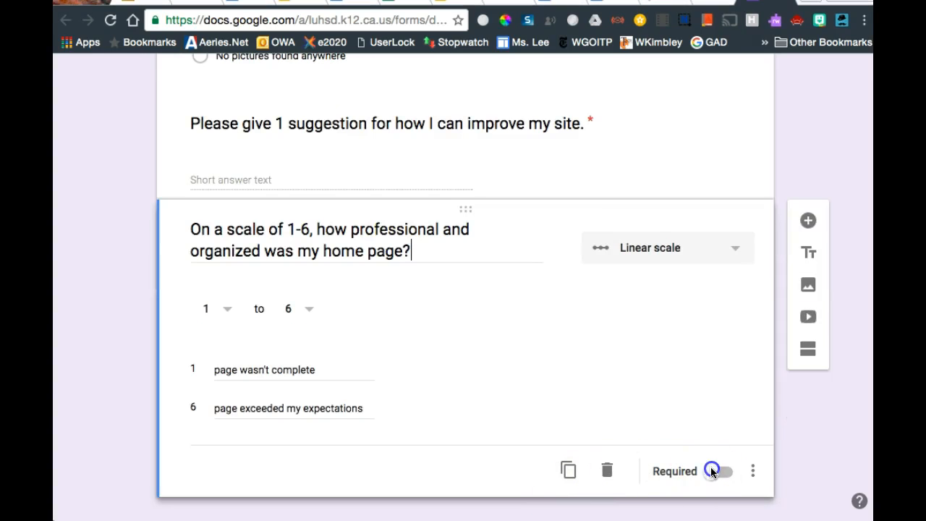
left_click(717, 471)
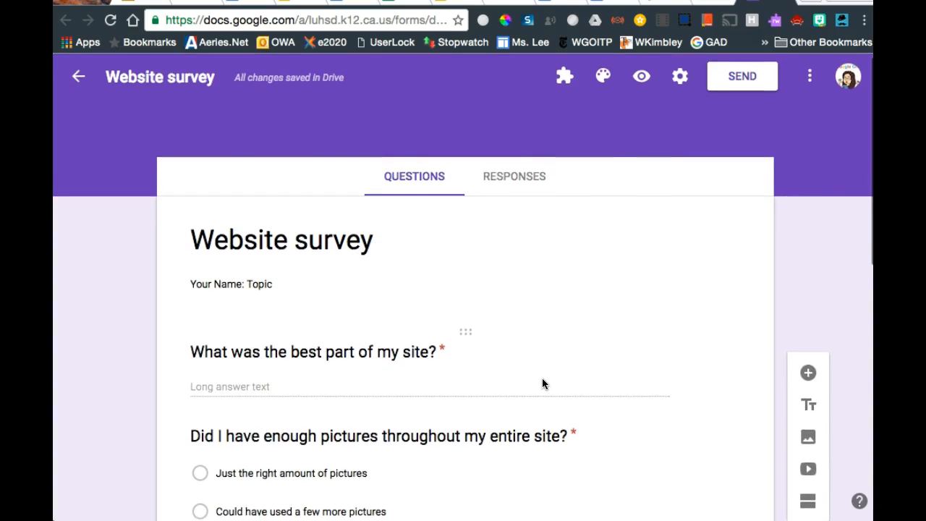
scroll("down", 3)
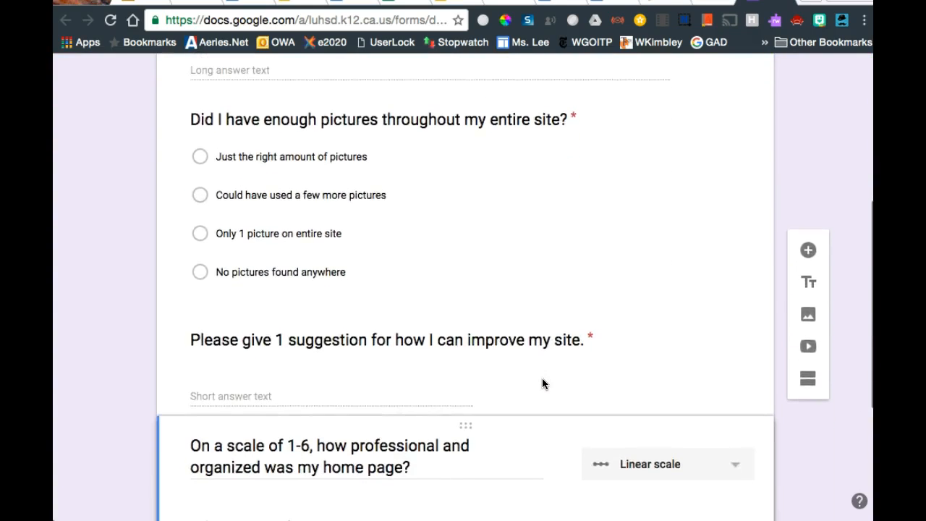
scroll("down", 3)
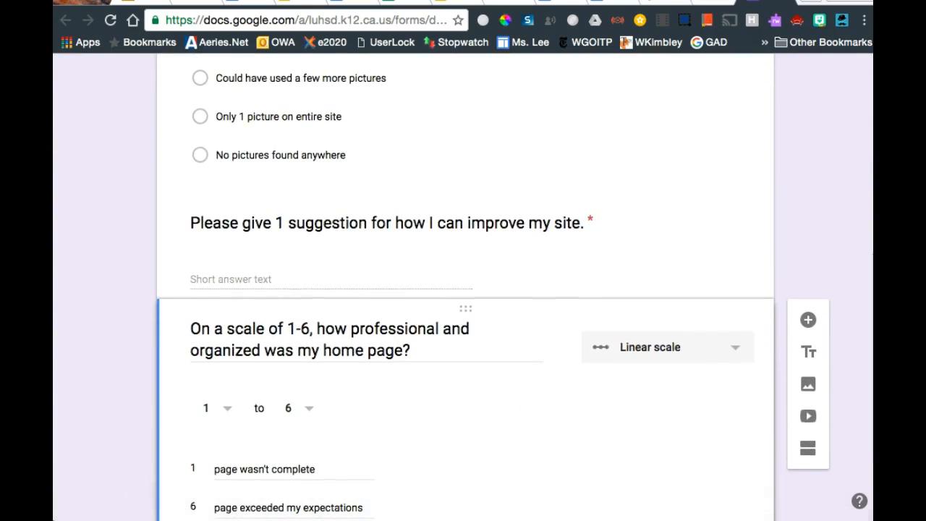